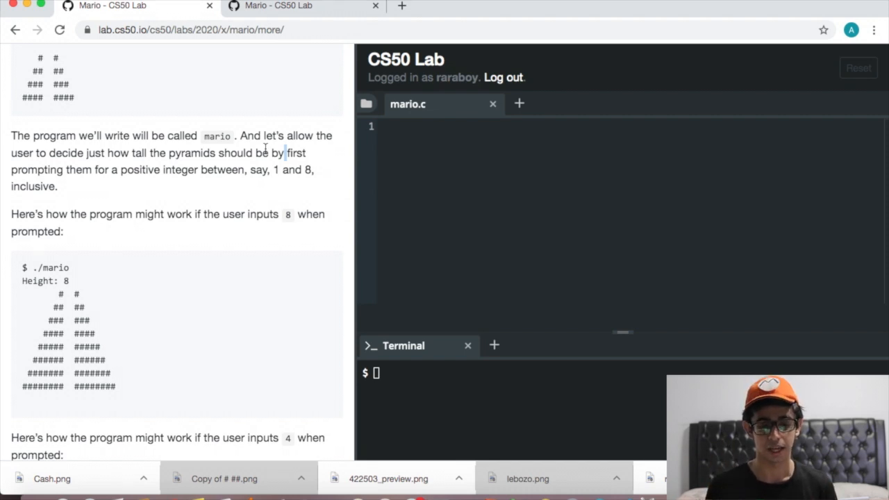
mouse_move(273, 214)
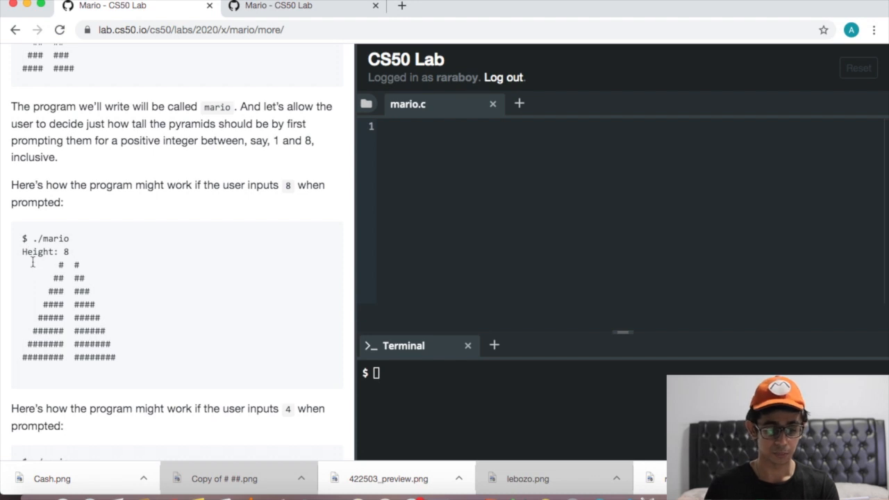
Step: Scroll through the Mario instructions to review the example pyramids for heights 8 and 4
scroll("down", 3)
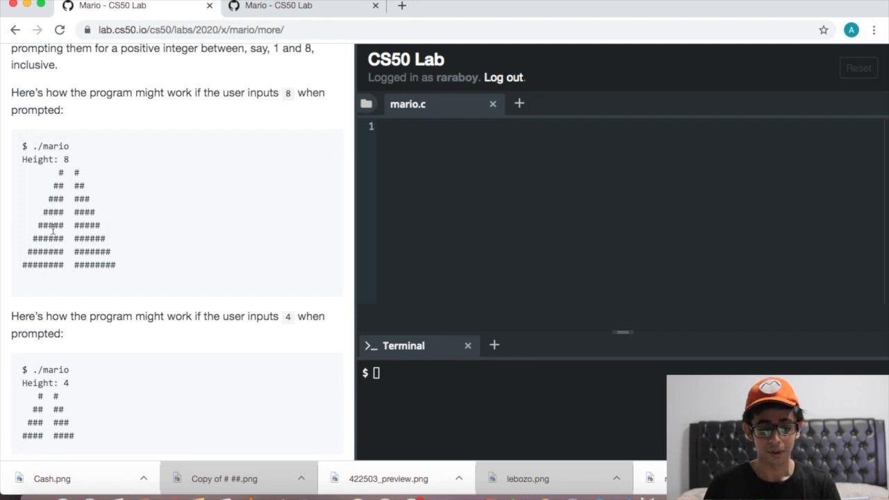
mouse_move(23, 266)
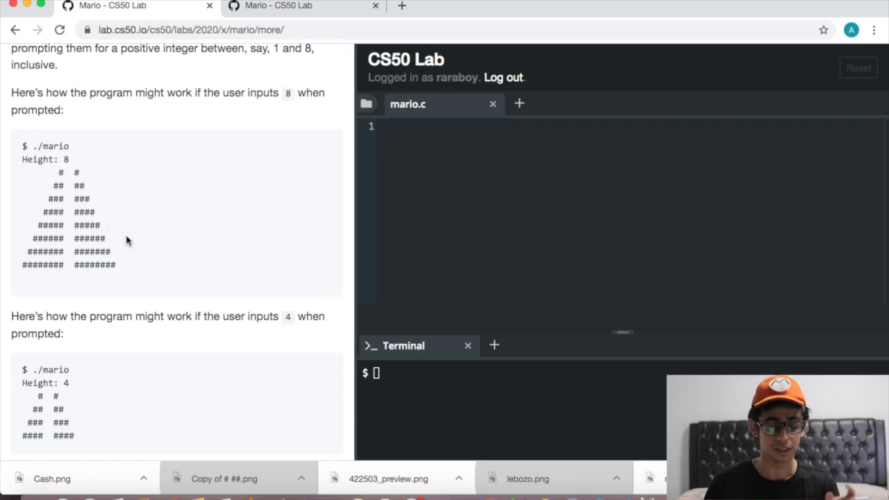
mouse_move(259, 37)
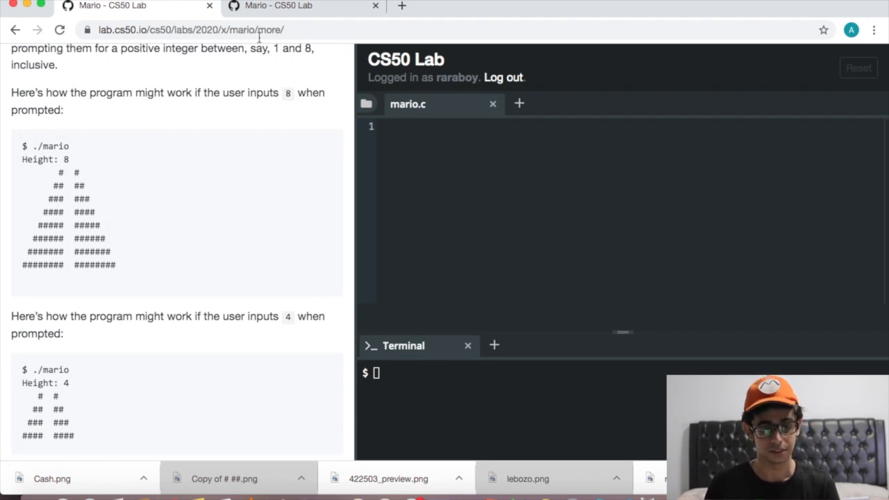
mouse_move(282, 15)
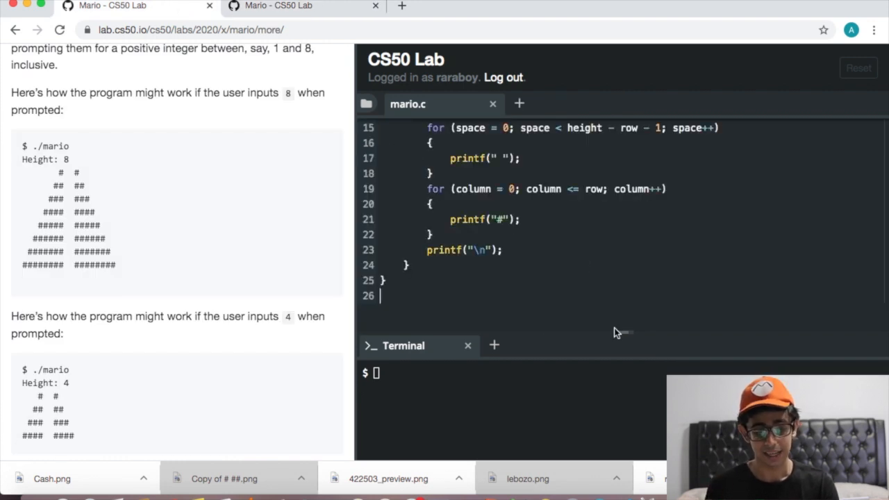
Step: Compile with make mario and run ./mario with height 3
scroll("up", 3)
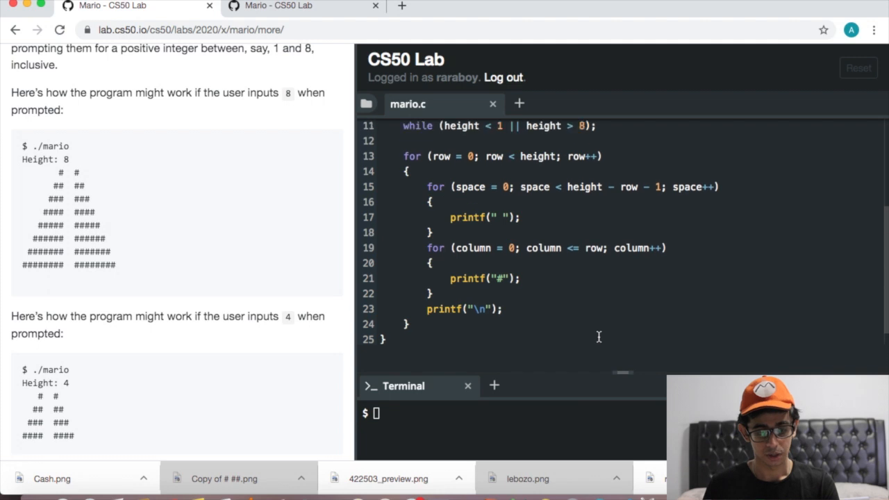
scroll("down", 3)
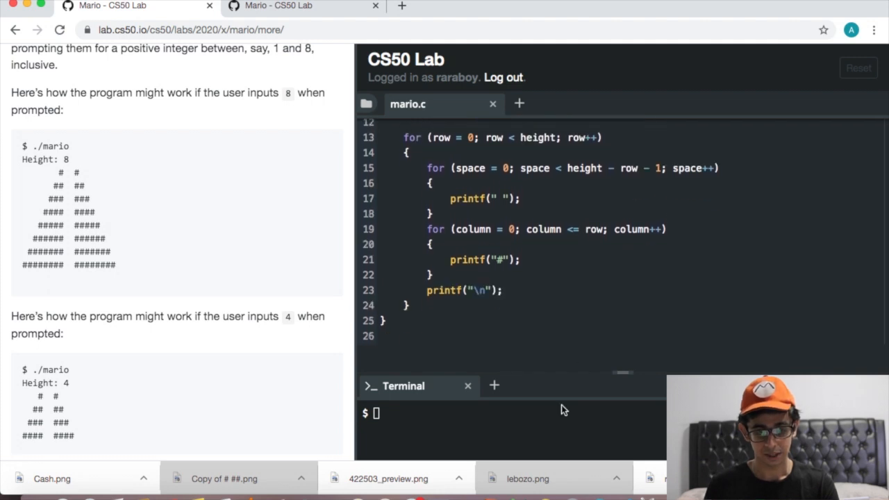
type("make")
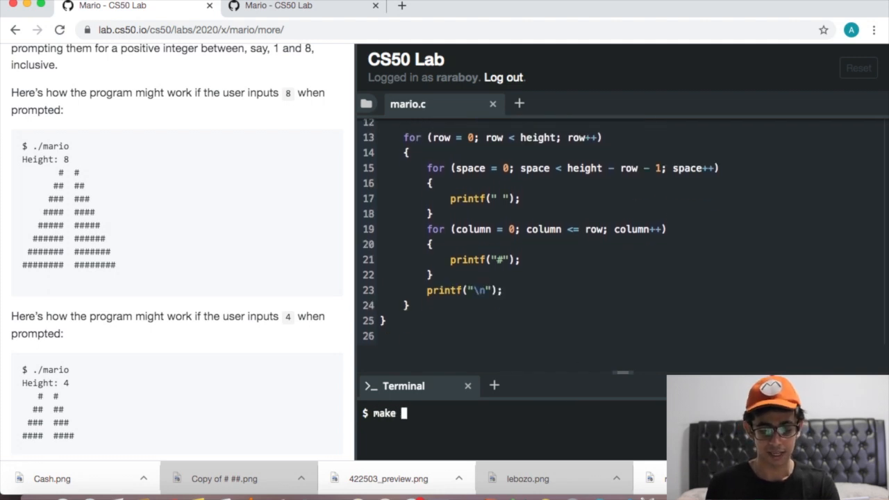
key("Return")
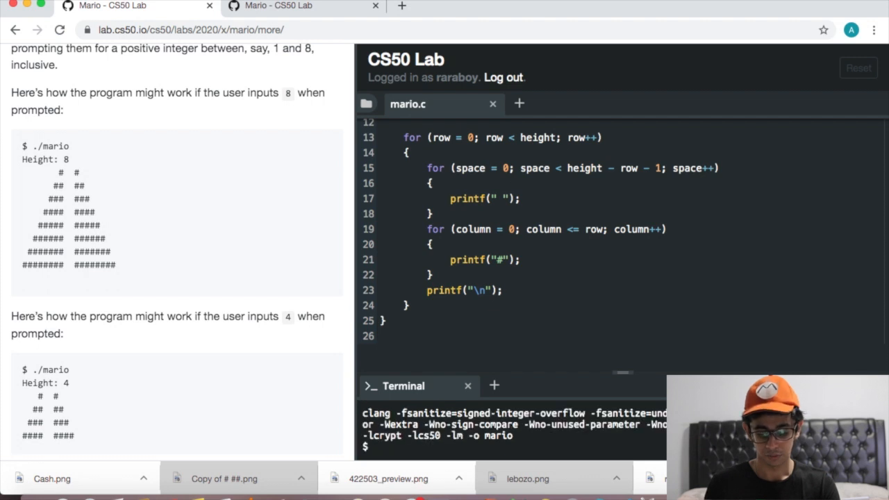
key("Return")
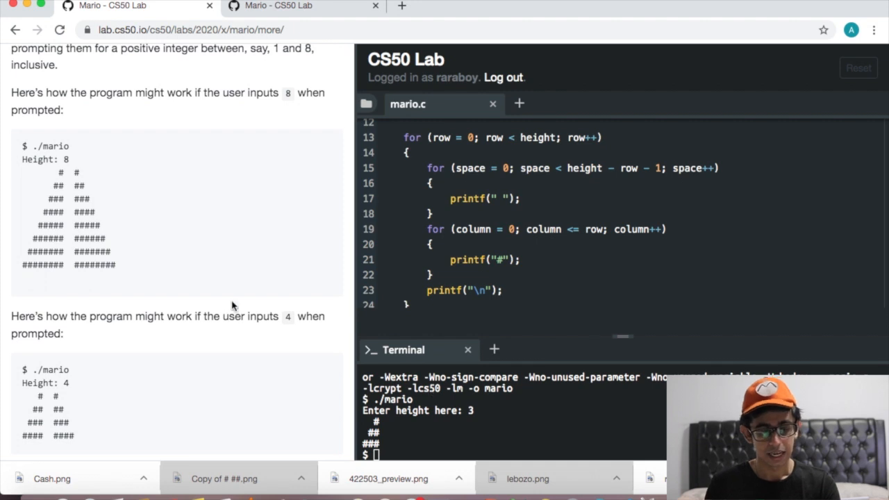
mouse_move(203, 241)
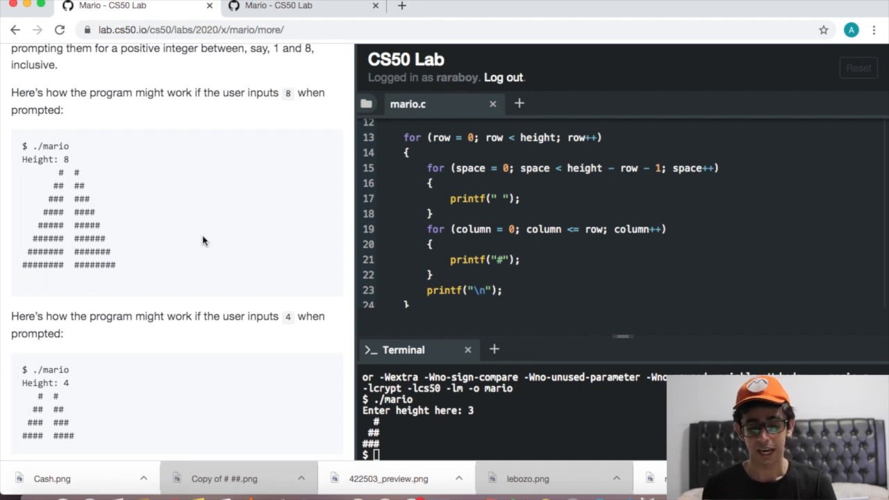
mouse_move(186, 234)
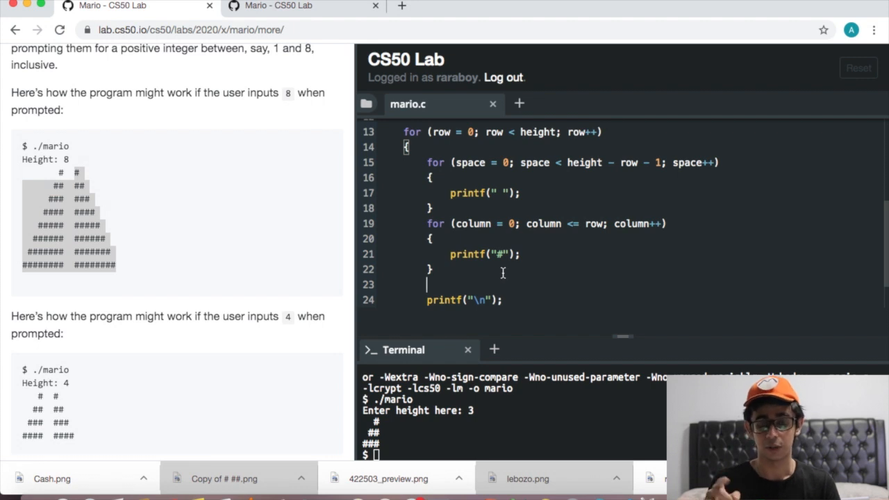
mouse_move(146, 152)
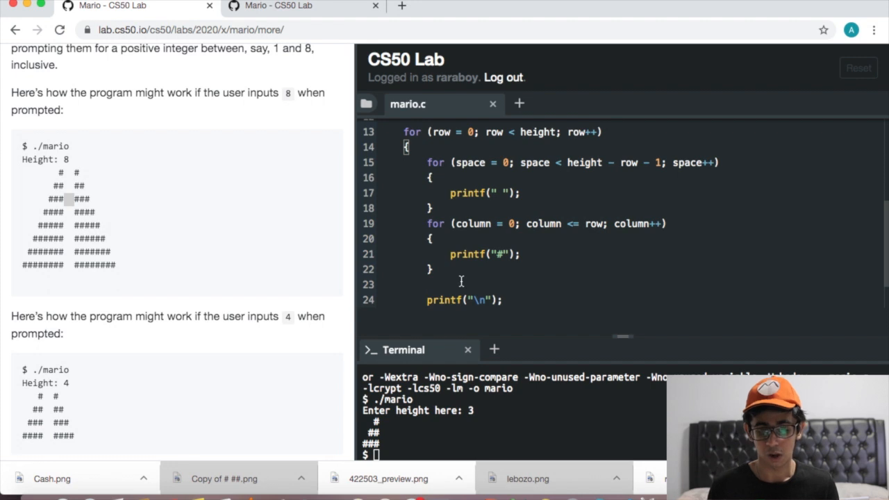
Step: Add printf(" "); after the hash loop, leaving a blank line below
type("pr")
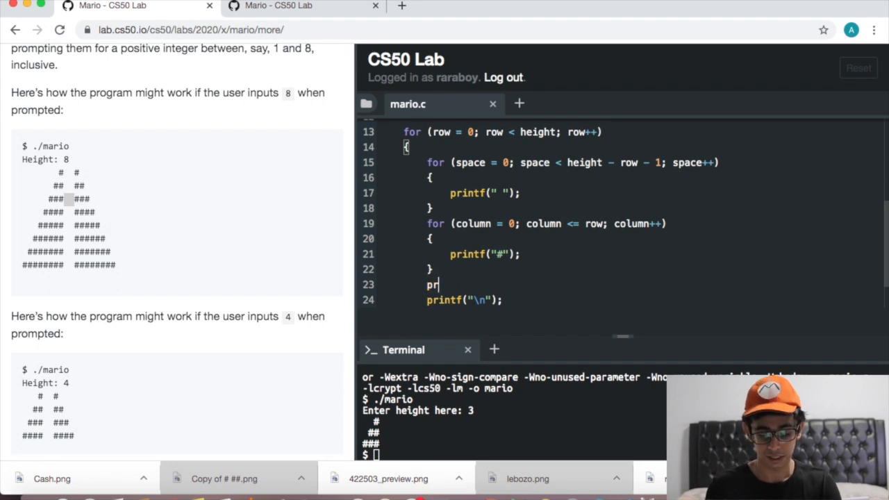
type("intf()")
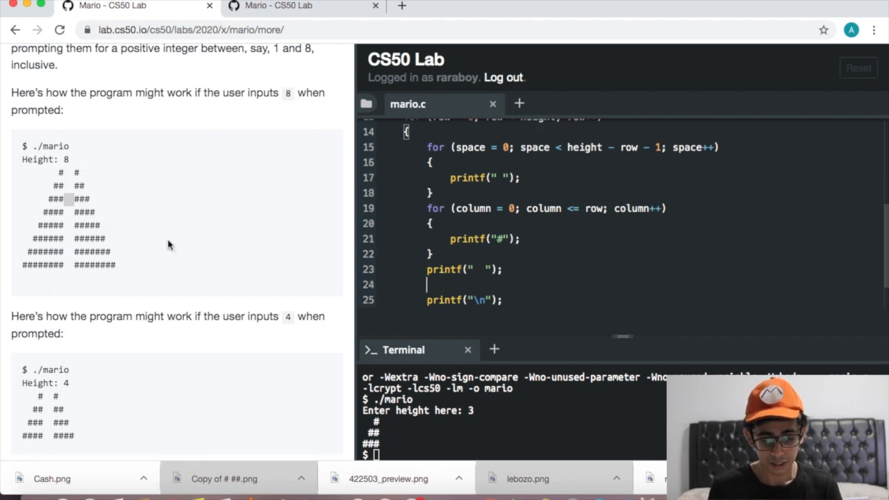
mouse_move(77, 169)
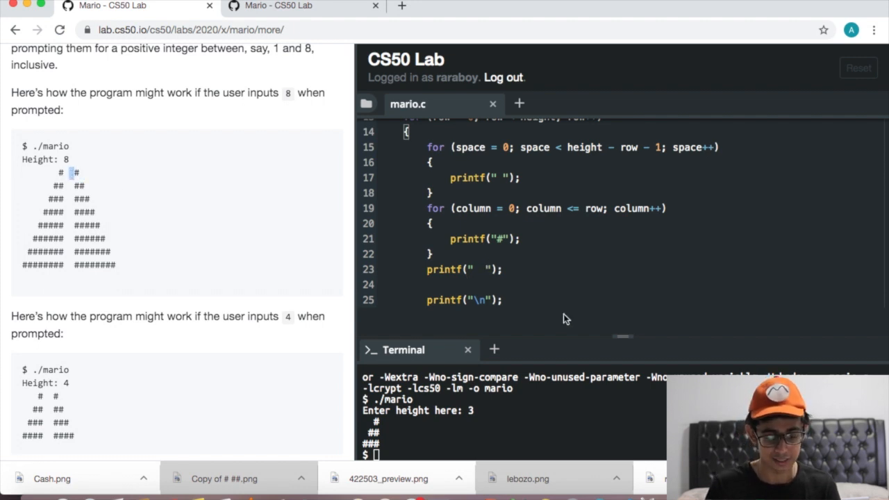
left_click(538, 281)
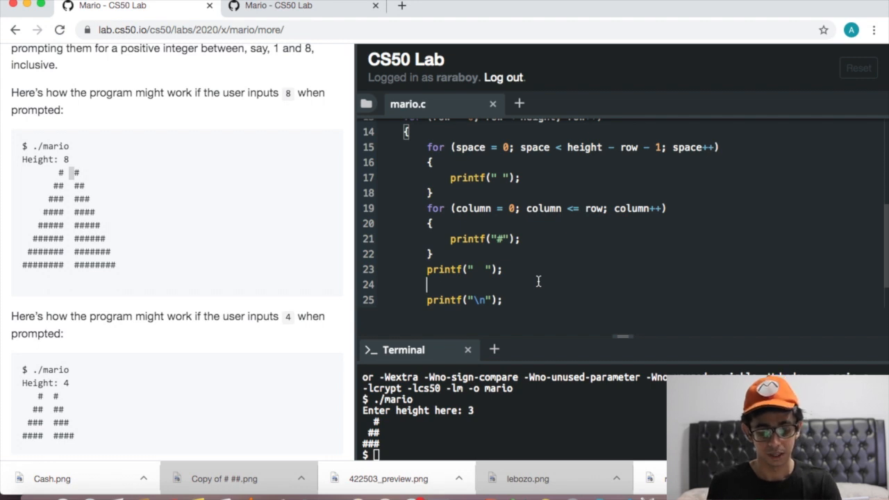
Step: Write the second loop, for column from 0 to row with column++, printing "#"
type("for (column =")
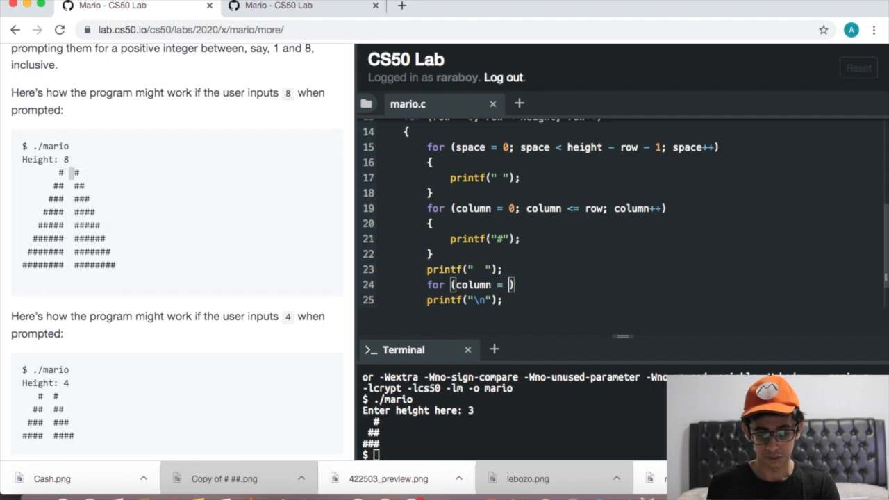
type("0; colum")
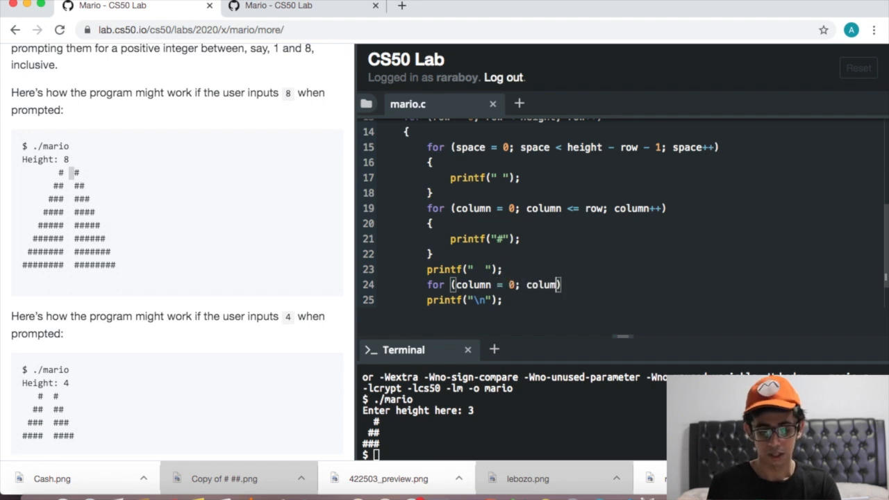
type("<=row; column")
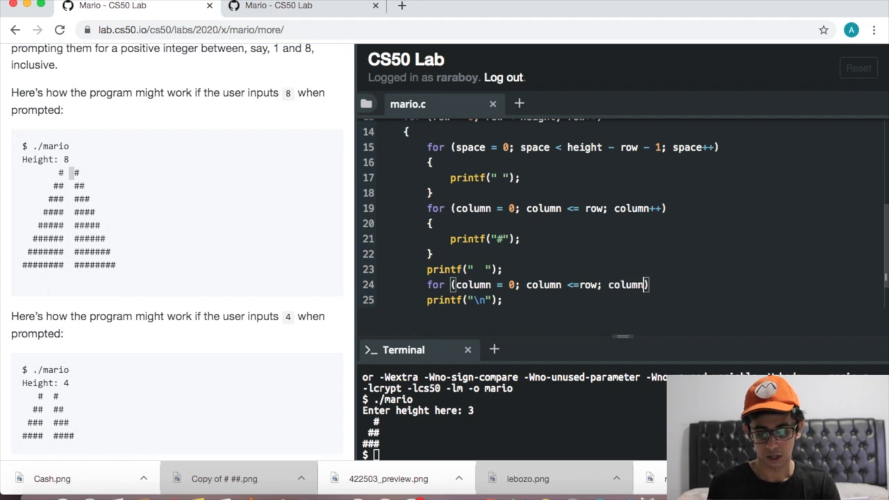
type("++")
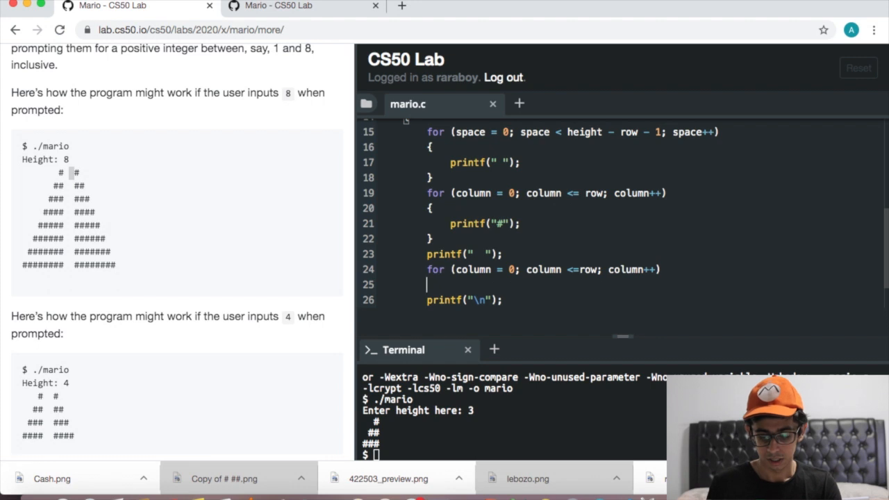
type("printf")
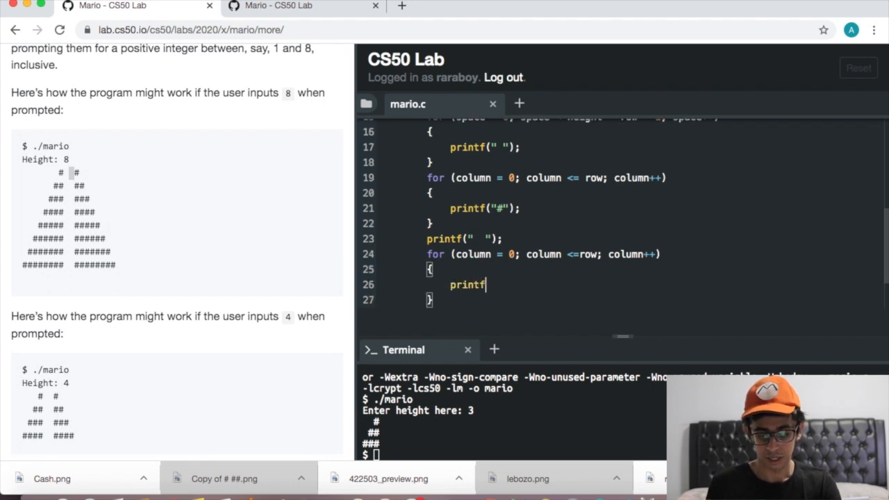
type("(\"\")")
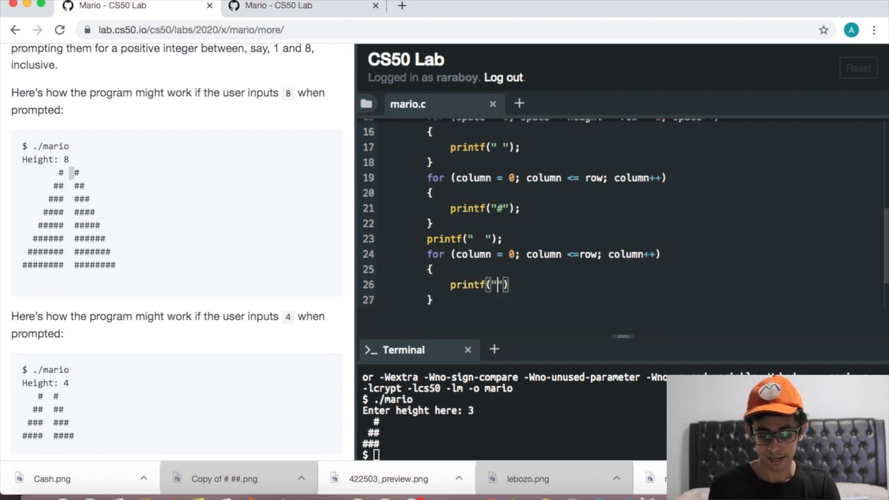
type("#")
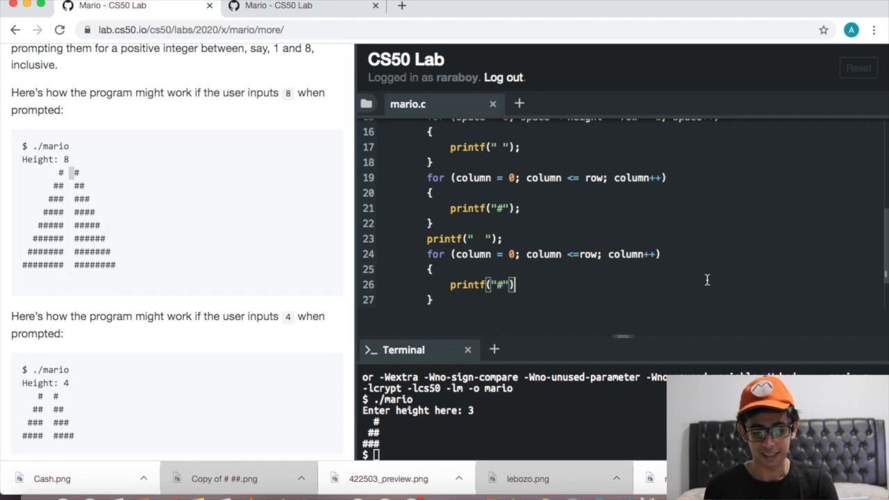
type(";")
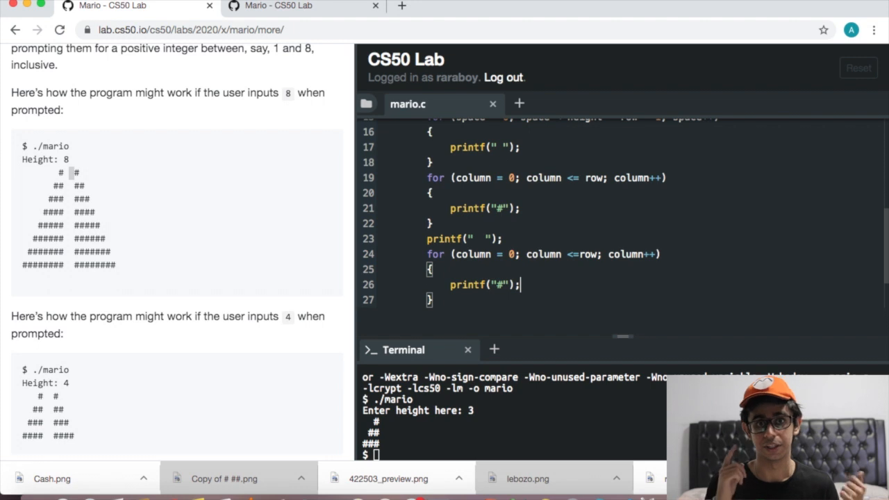
mouse_move(600, 259)
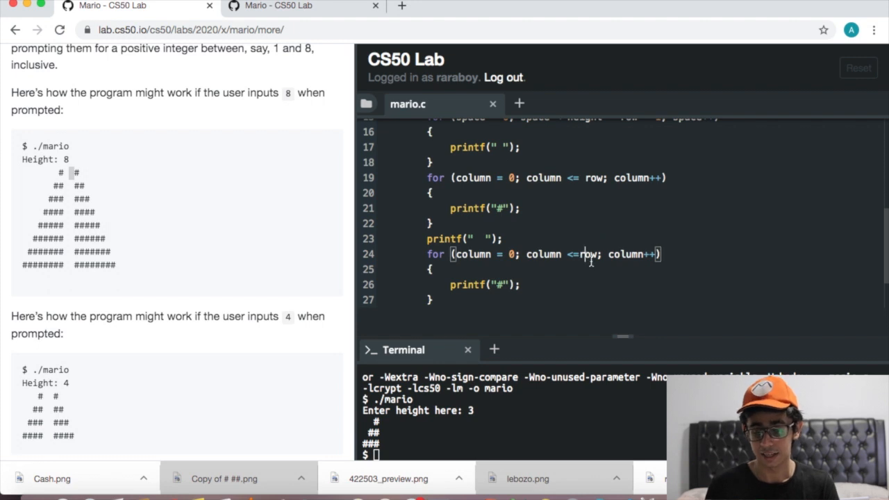
scroll("down", 3)
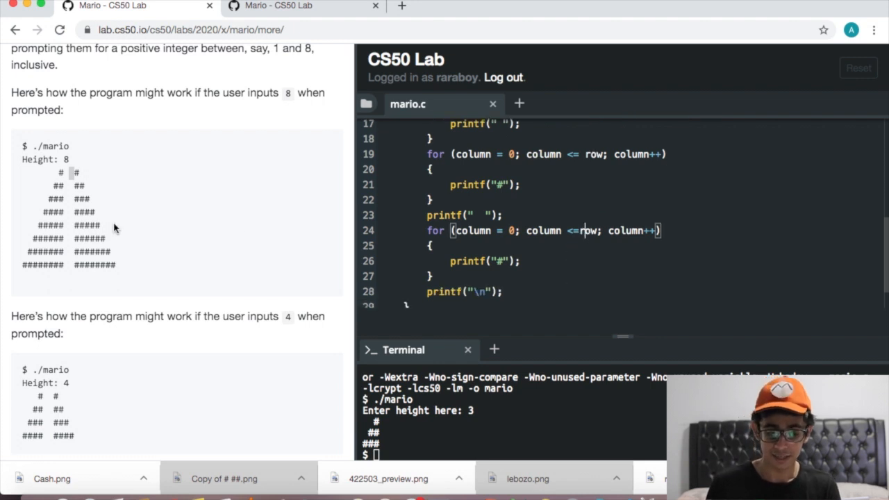
scroll("up", 3)
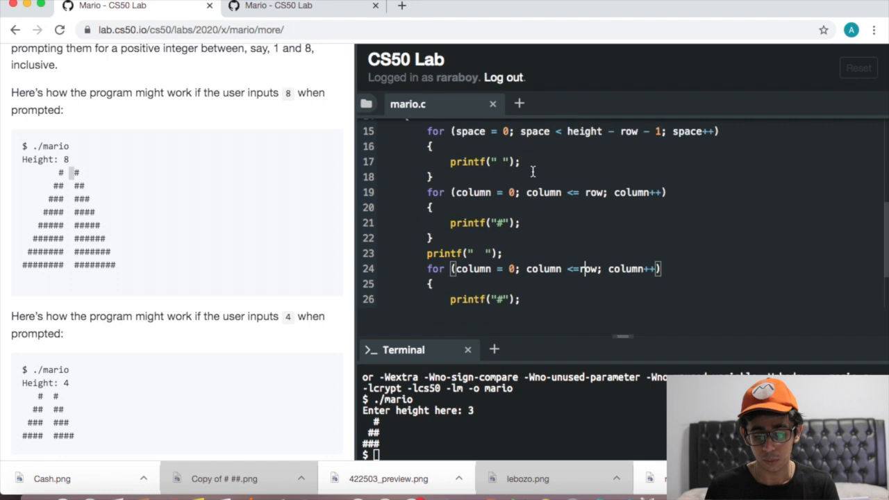
scroll("up", 3)
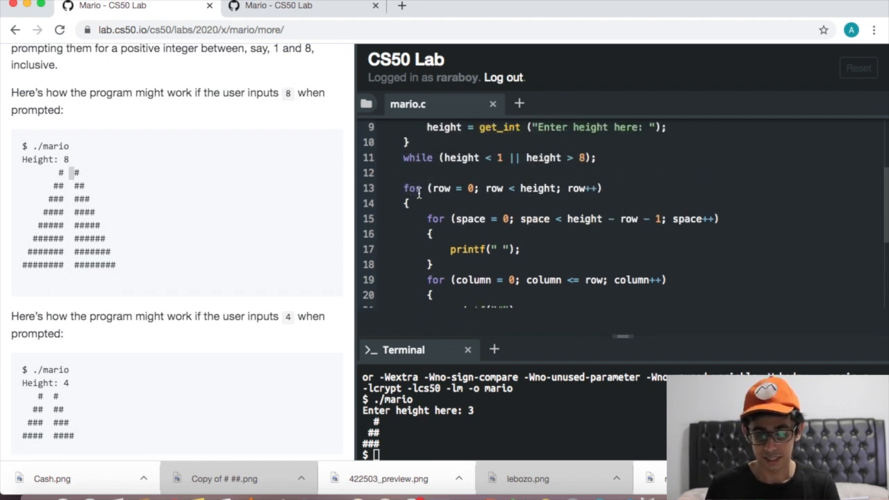
scroll("down", 3)
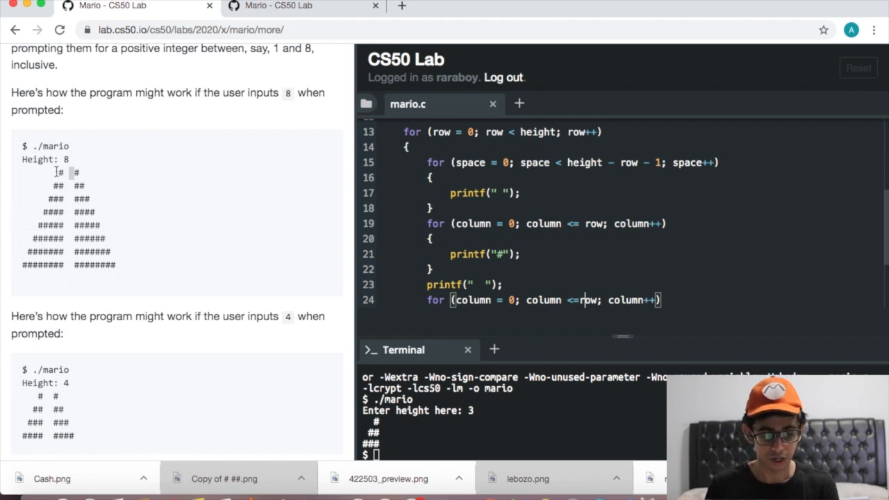
scroll("down", 3)
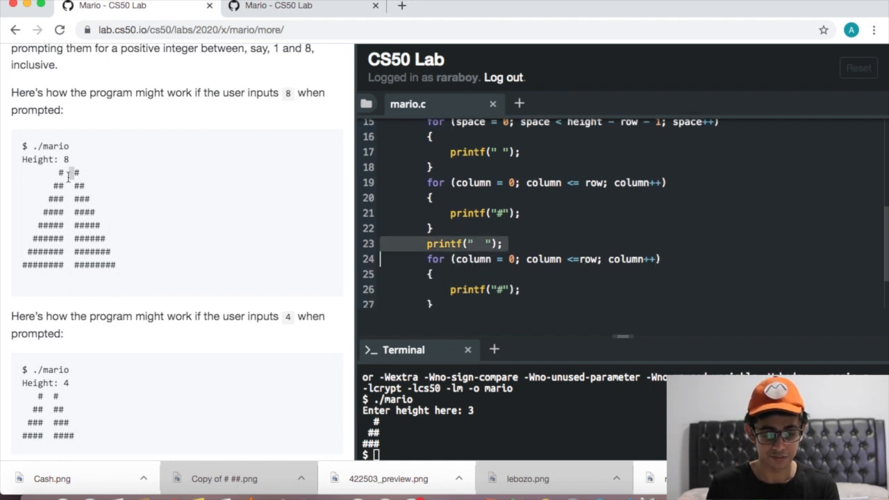
scroll("down", 3)
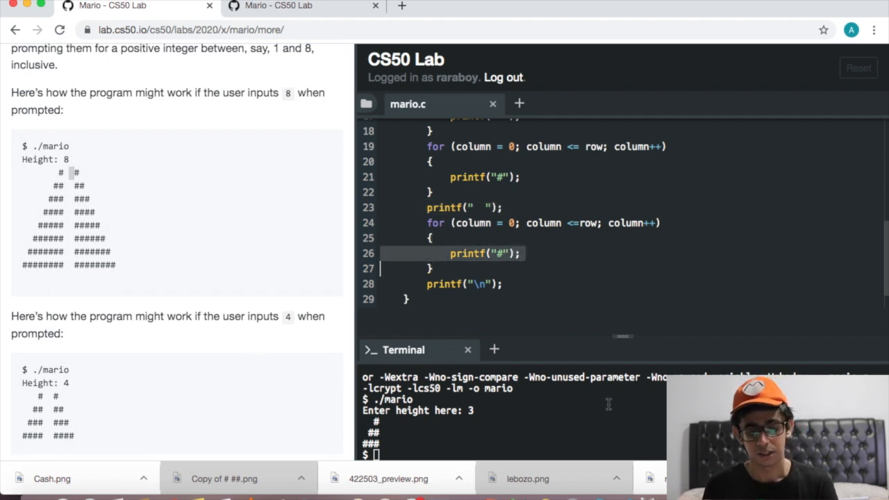
Step: Recompile mario and run ./mario with height 4
type("make mario")
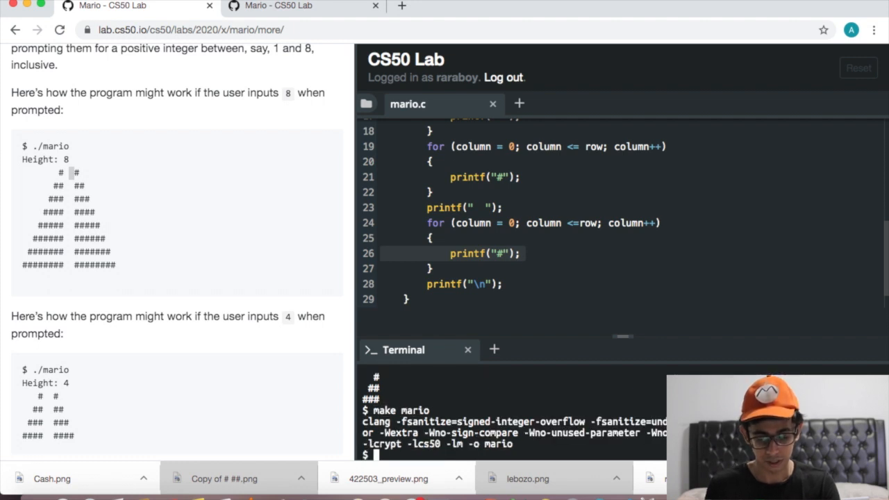
type(".")
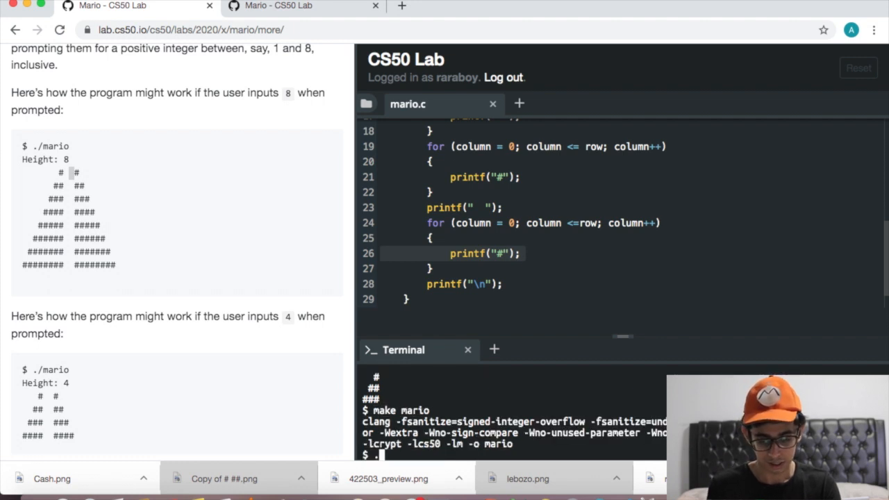
key("Return")
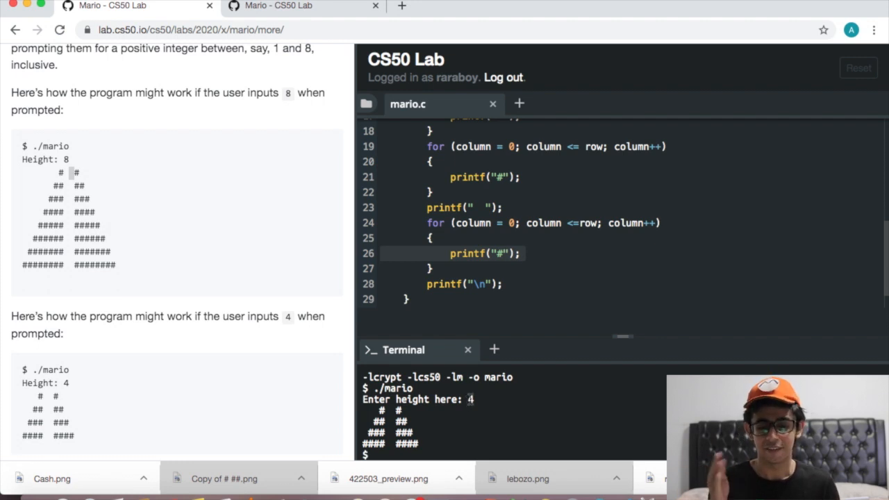
Step: Copy the check50 mario/more command from the testing section and run it
scroll("down", 3)
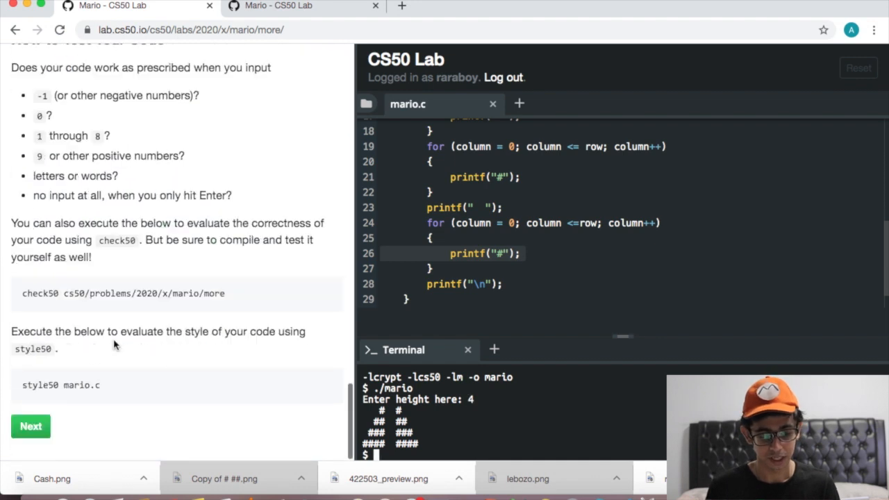
double_click(109, 293)
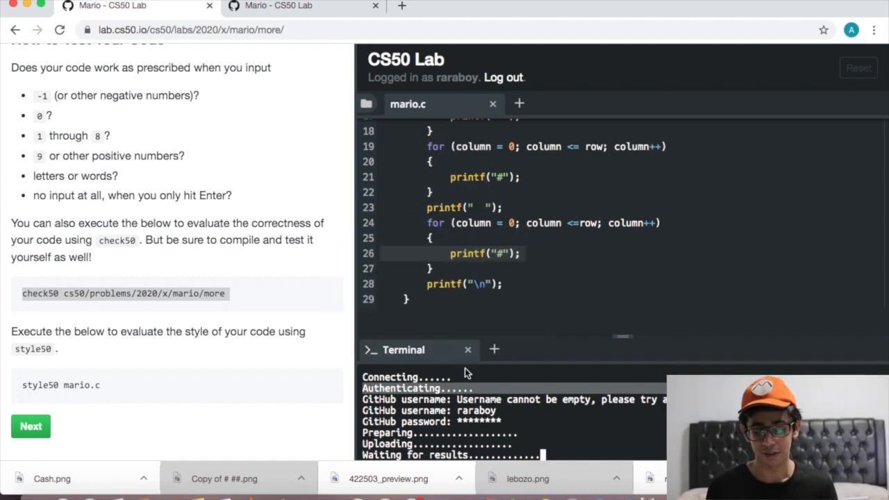
mouse_move(420, 266)
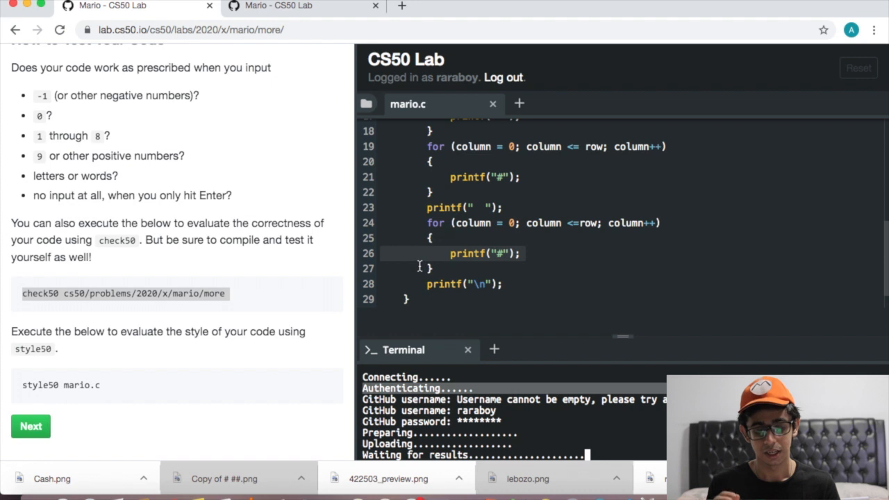
scroll("up", 3)
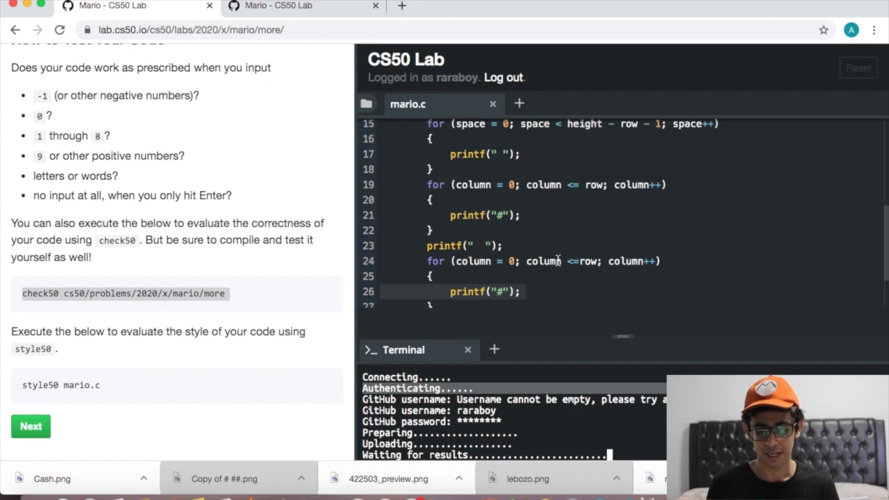